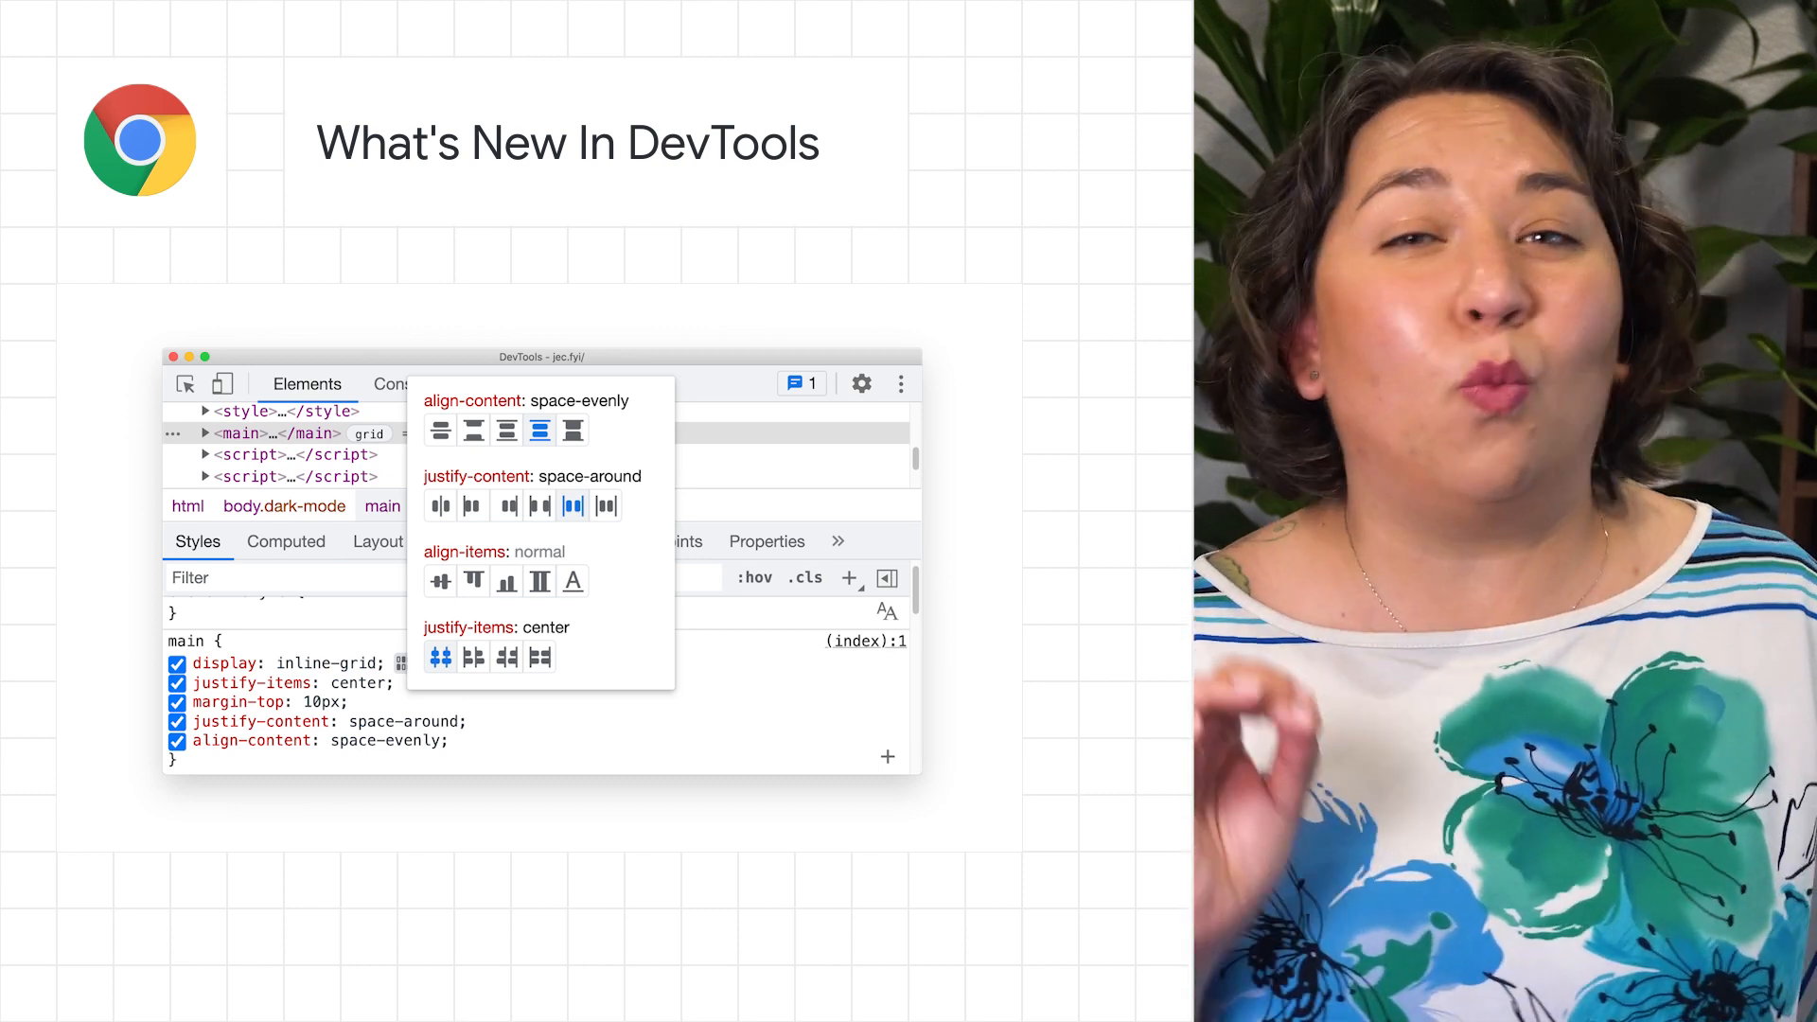
Switch DevTools to the Console panel to demonstrate const redeclaration behaviour.
left_click(358, 378)
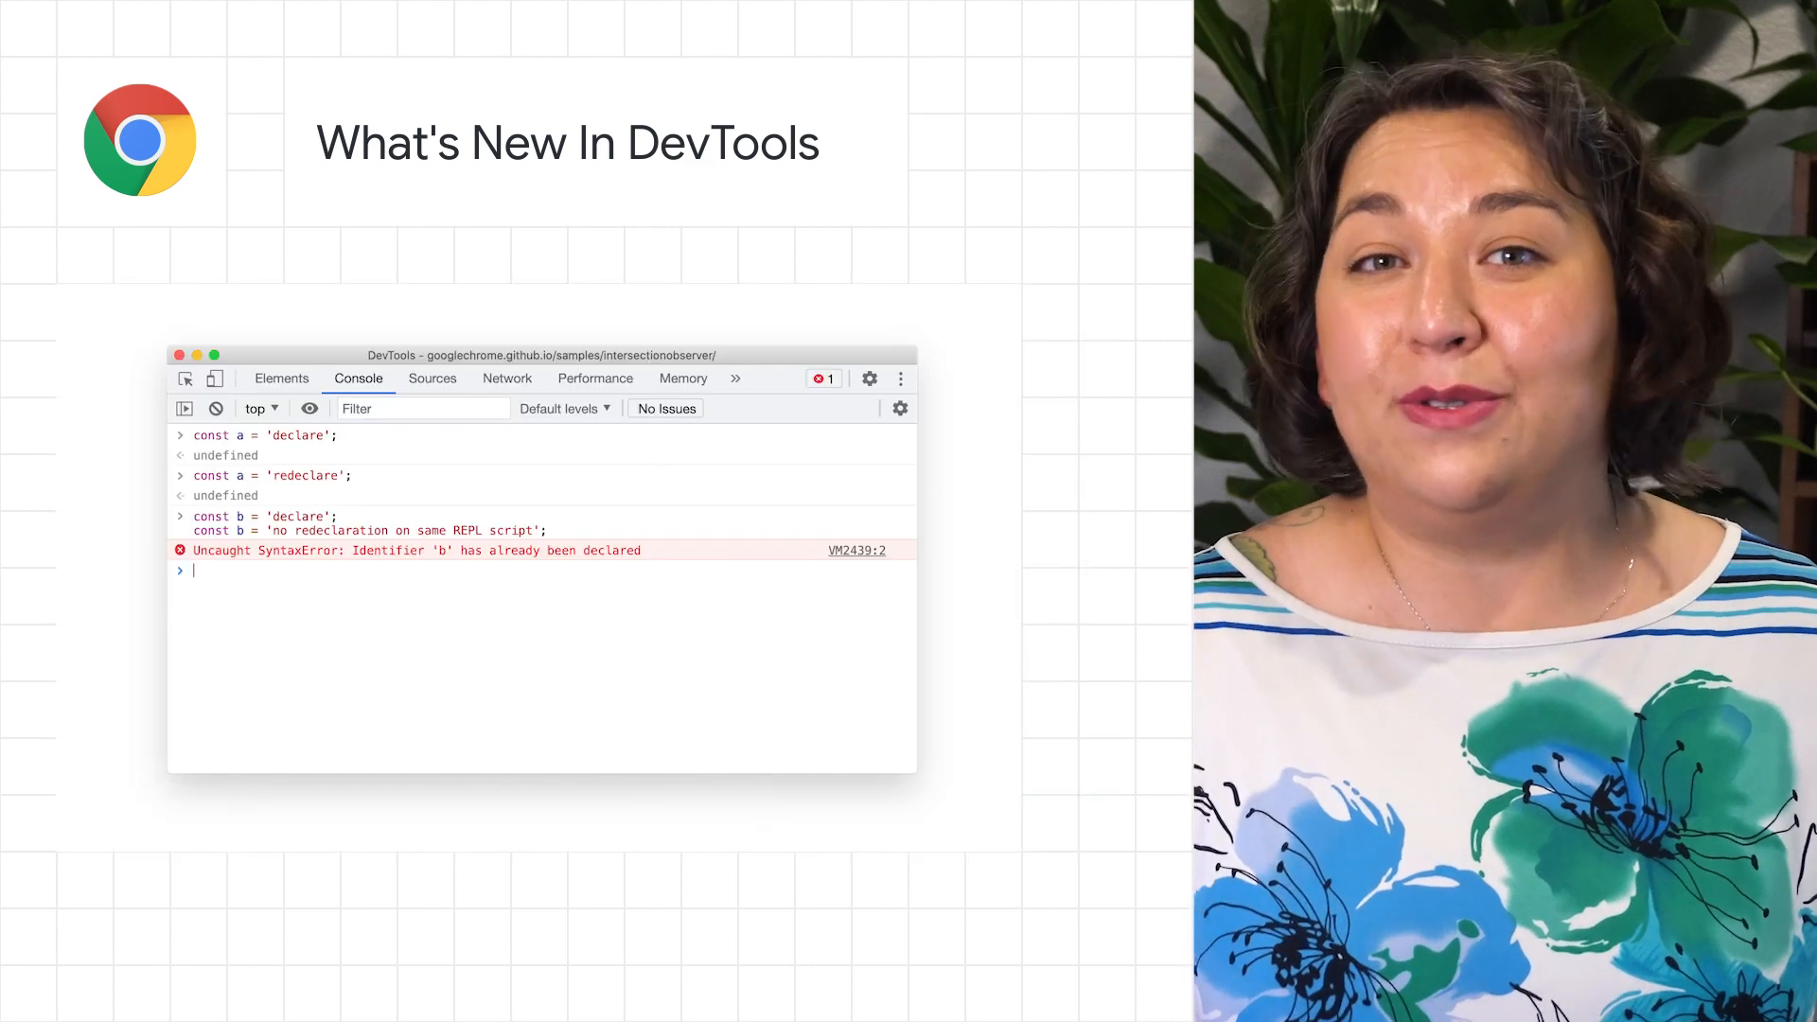